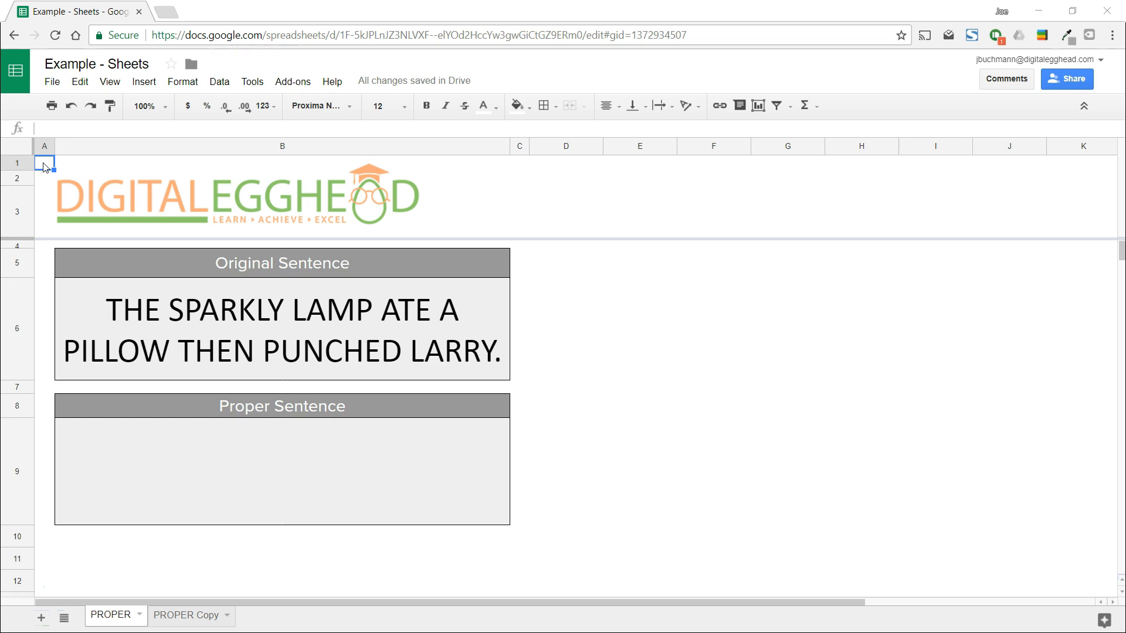
{"action": "mouse_move", "coordinate": [84, 269]}
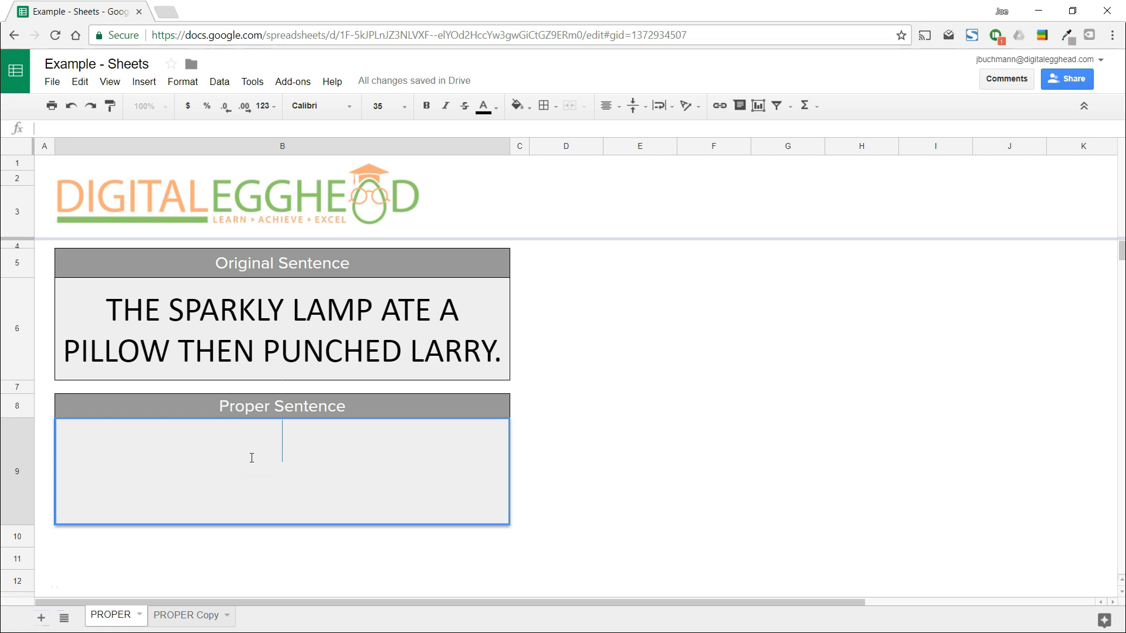
Enter =UPPER(LEFT(B6,1)) in the Proper Sentence cell to capitalise the first letter
{"action": "type", "text": "="}
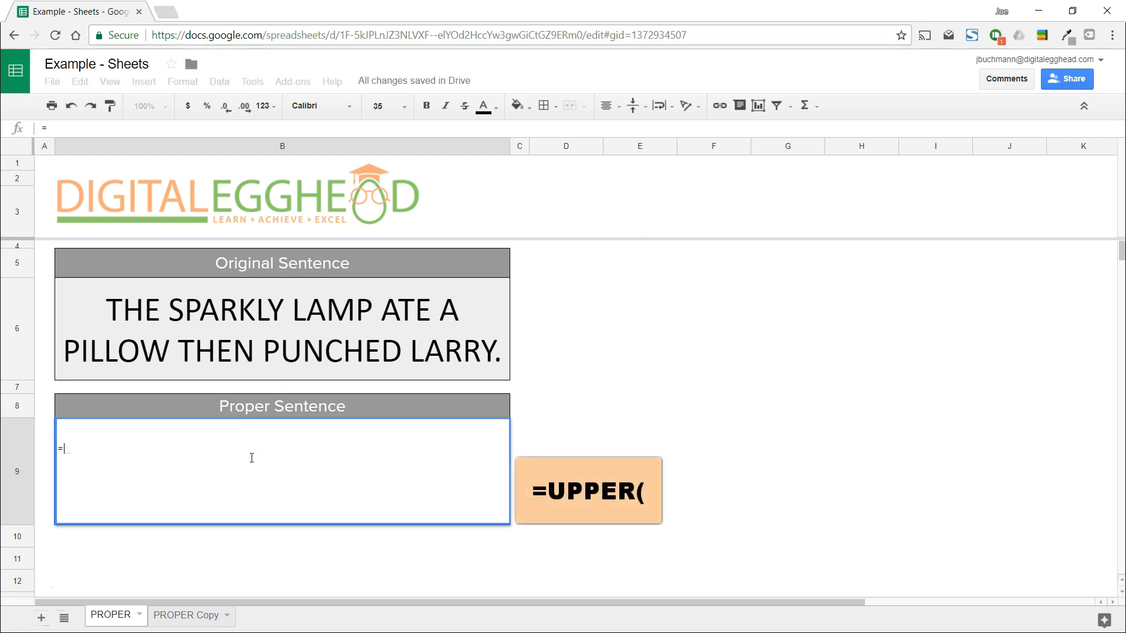
{"action": "type", "text": "UPP"}
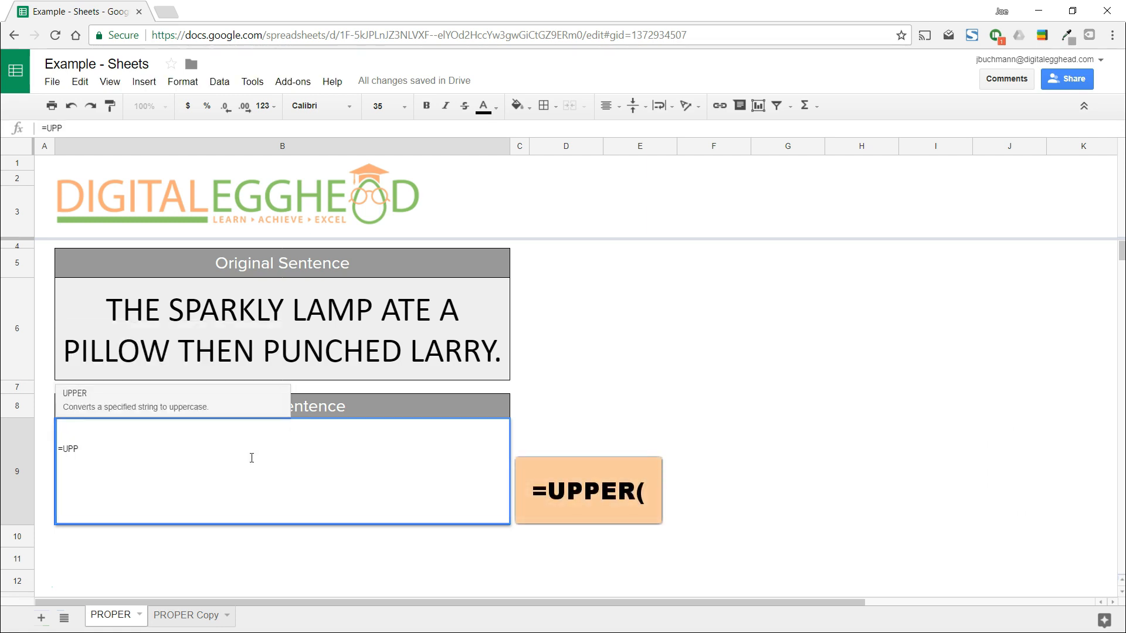
{"action": "type", "text": "ER("}
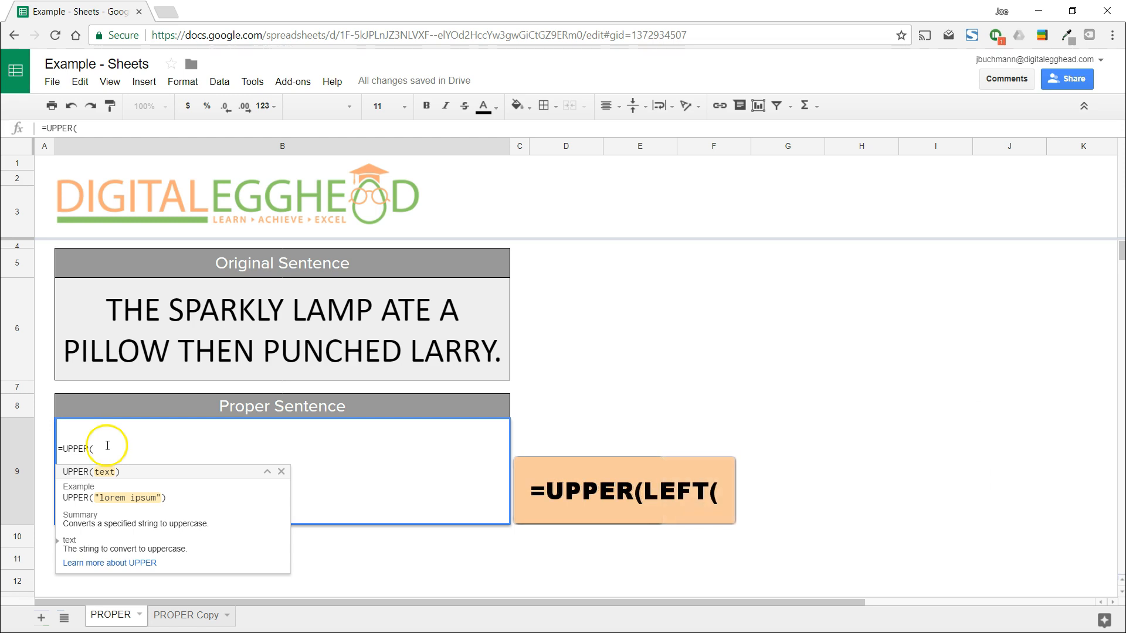
{"action": "type", "text": "LEF"}
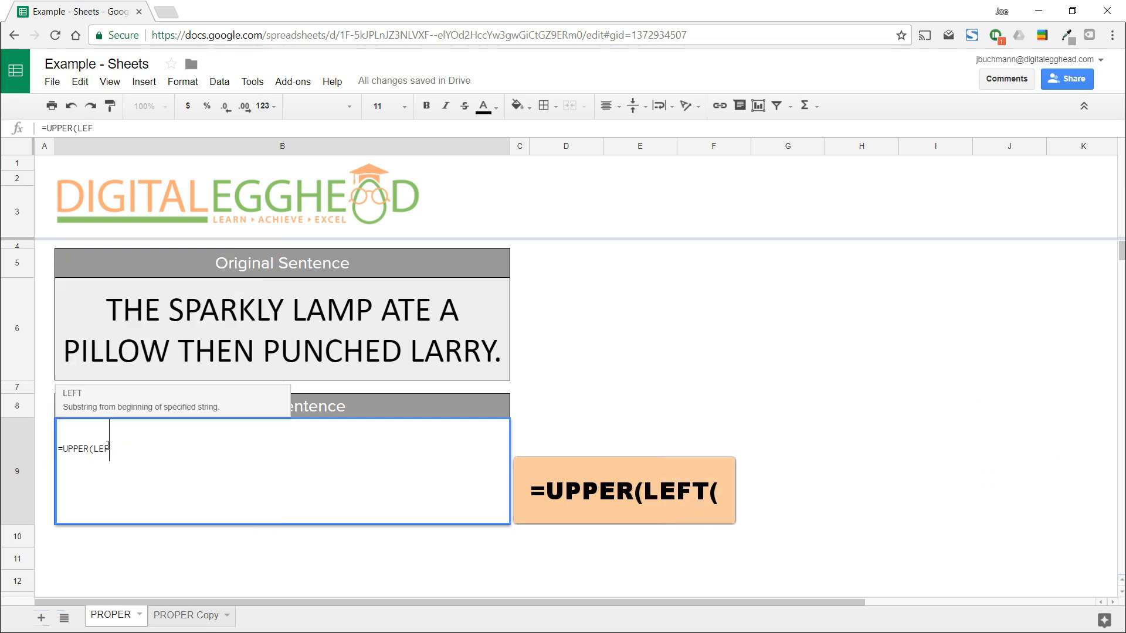
{"action": "type", "text": "T(B6"}
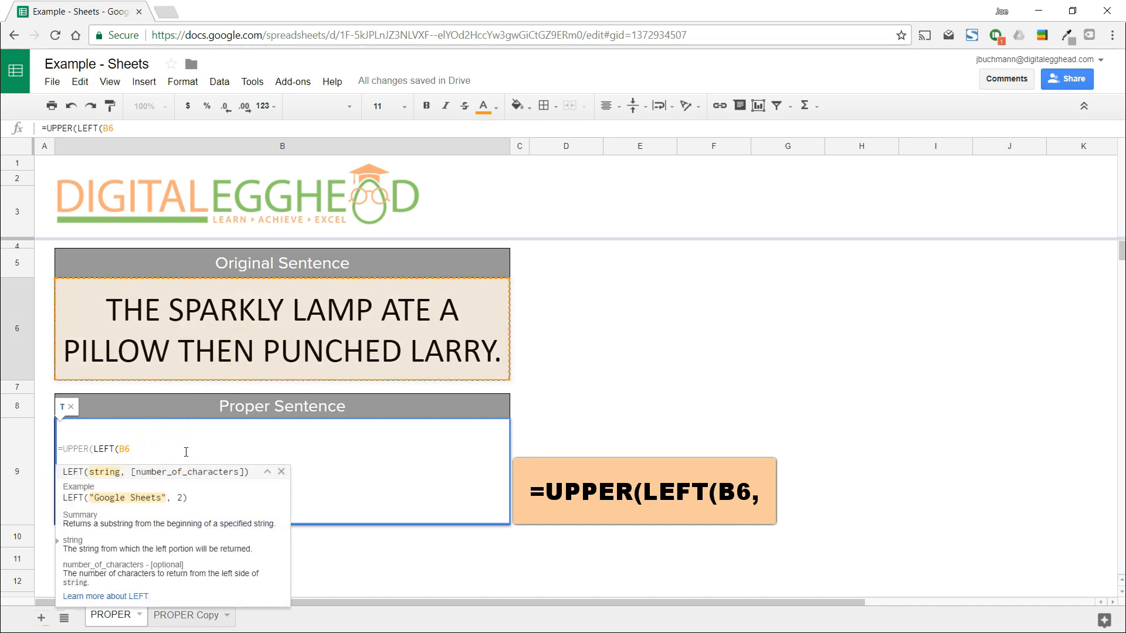
{"action": "type", "text": ","}
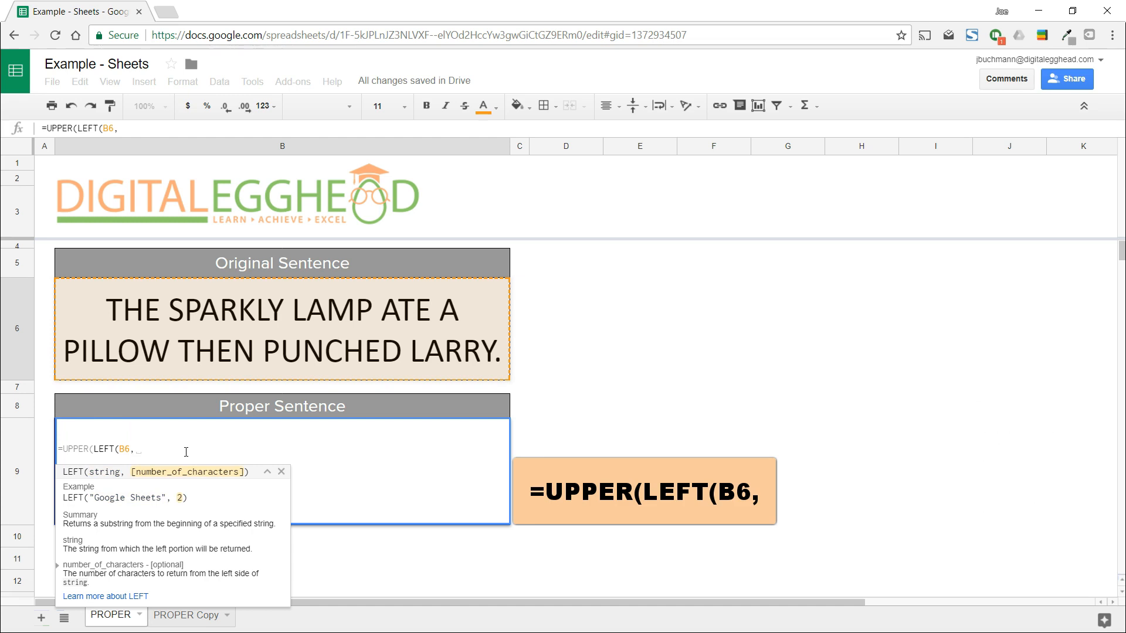
{"action": "type", "text": "1"}
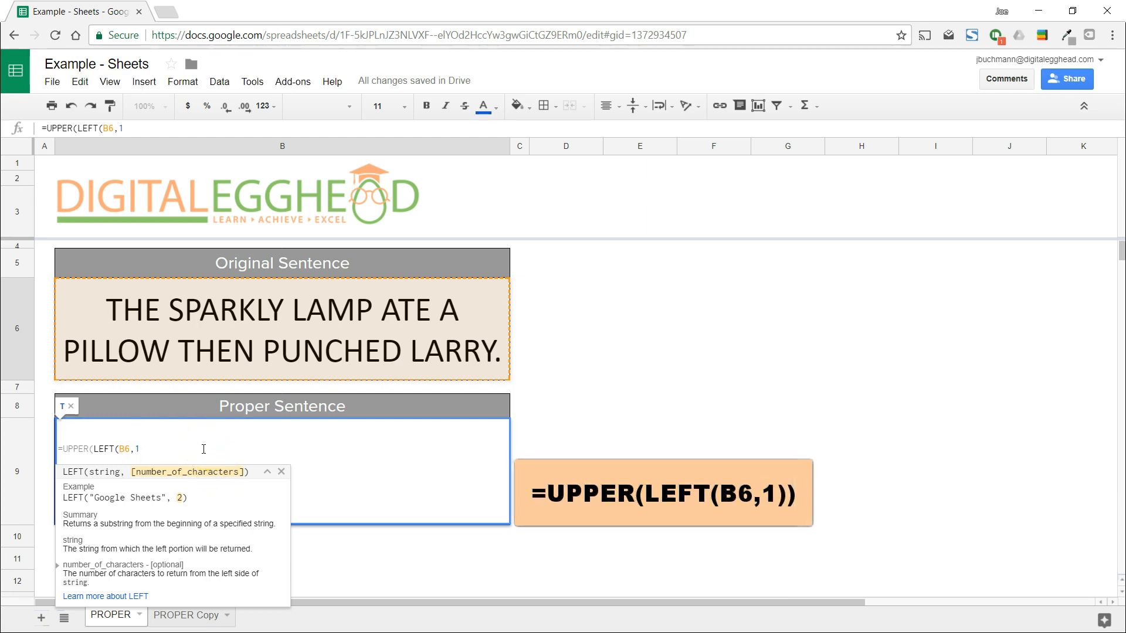
{"action": "type", "text": ")"}
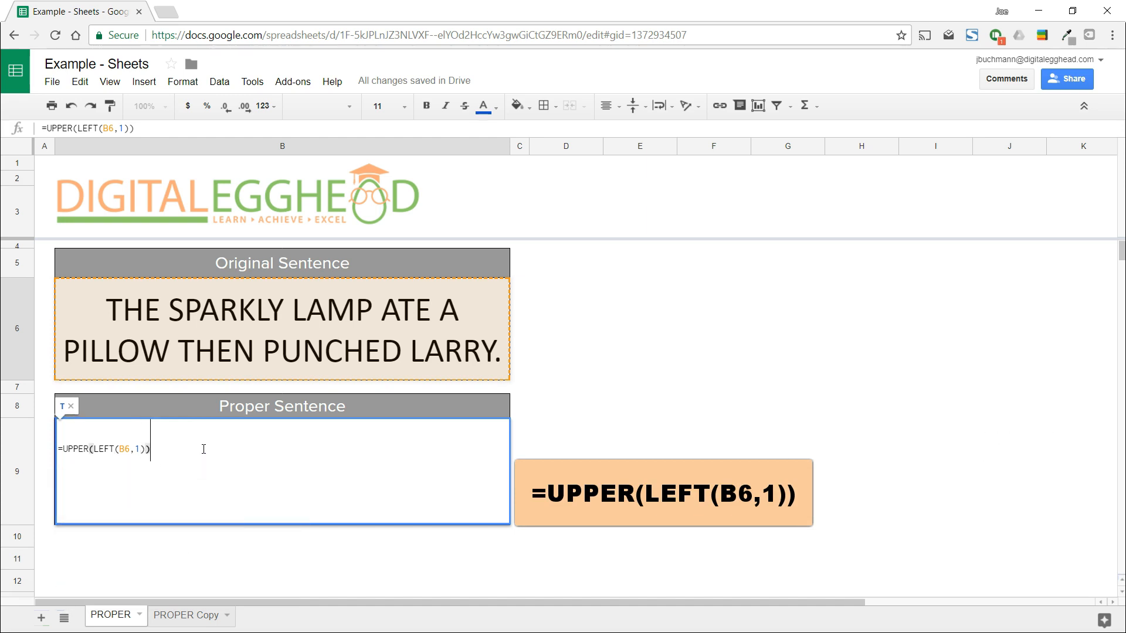
Append &LOWER( after the UPPER part of the formula
{"action": "left_click", "coordinate": [426, 106]}
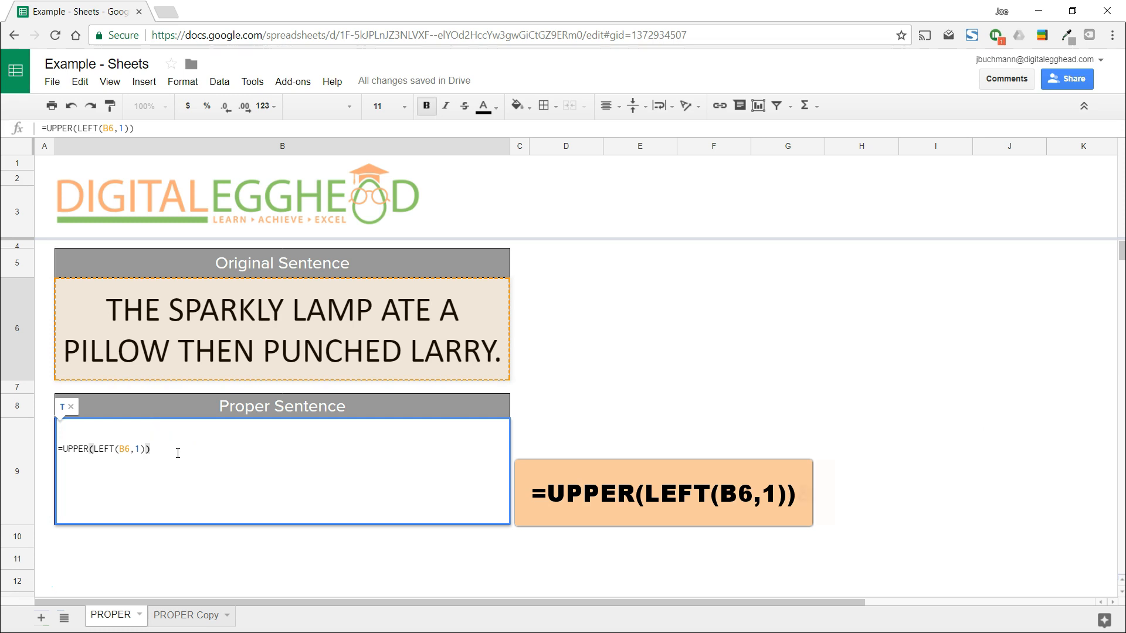
{"action": "type", "text": "&"}
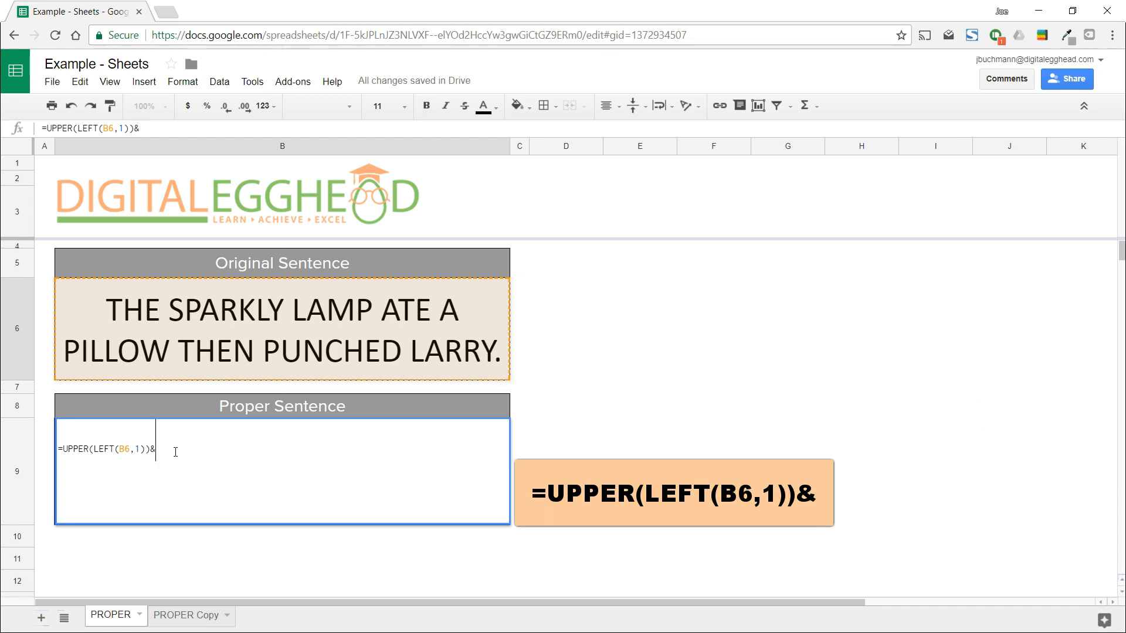
{"action": "type", "text": "LOWER("}
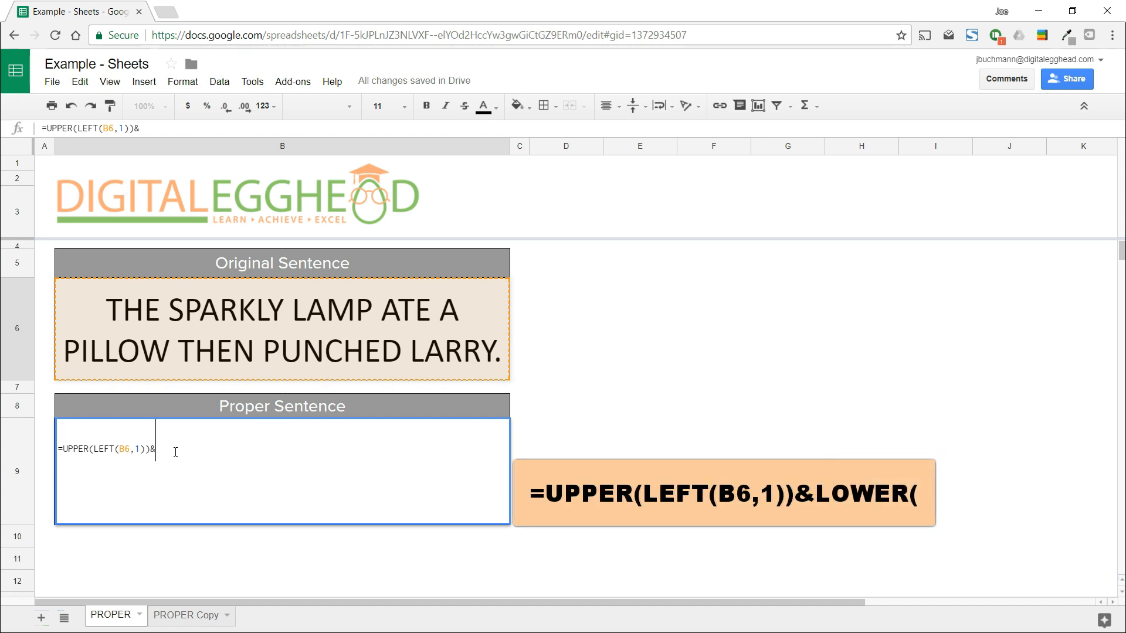
{"action": "type", "text": "LO"}
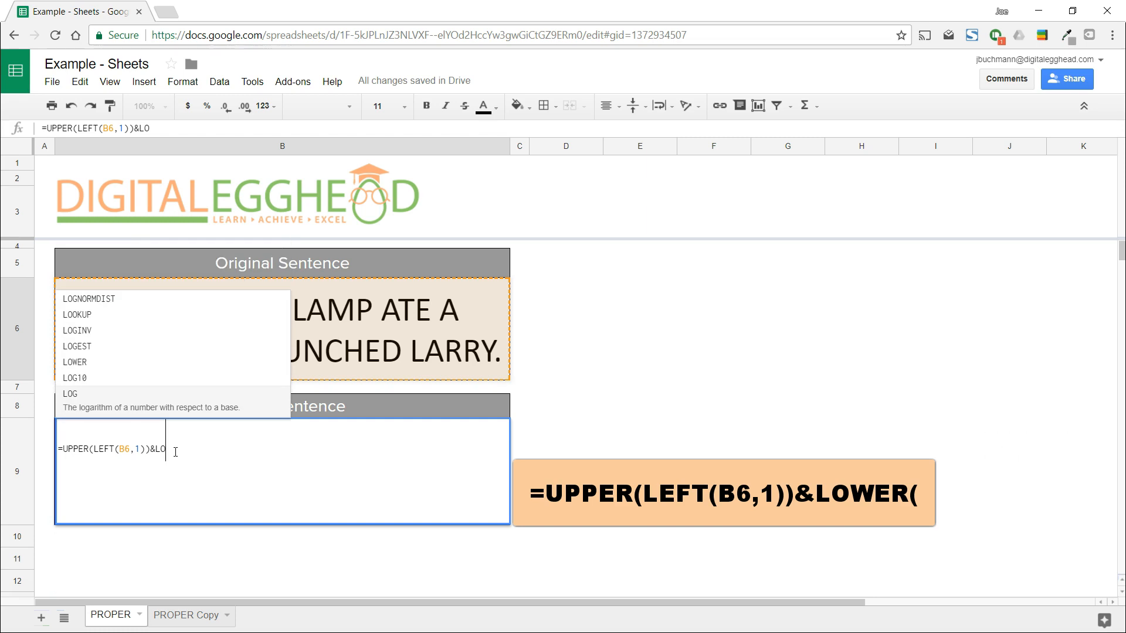
{"action": "type", "text": "WER("}
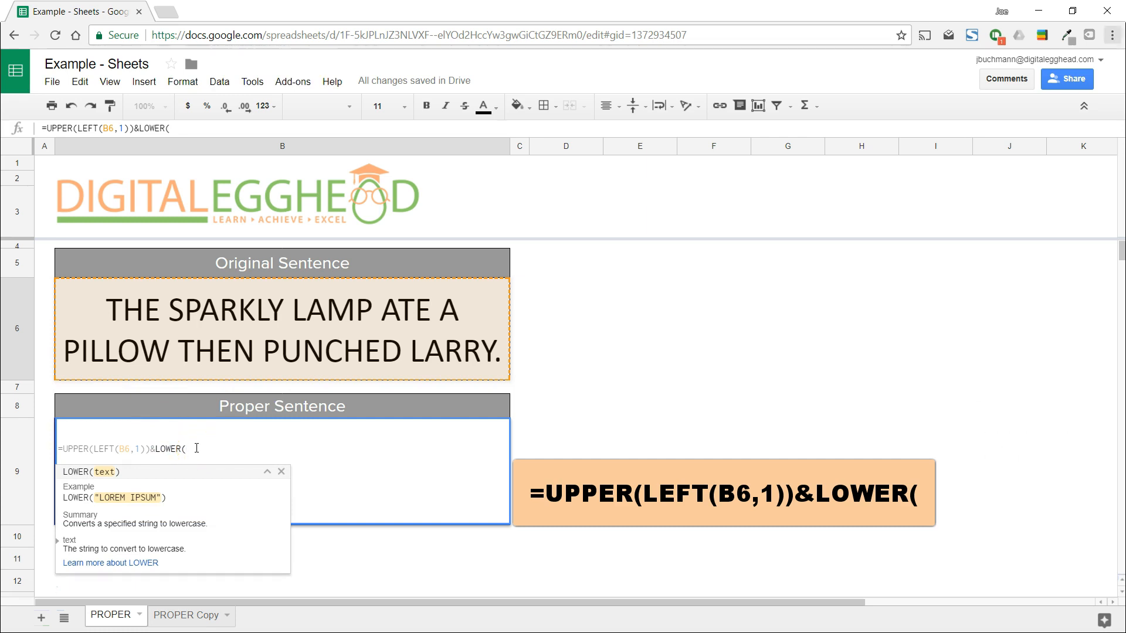
Complete the formula with RIGHT(B6,LEN(B6)-1) inside LOWER
{"action": "type", "text": "RIGHT("}
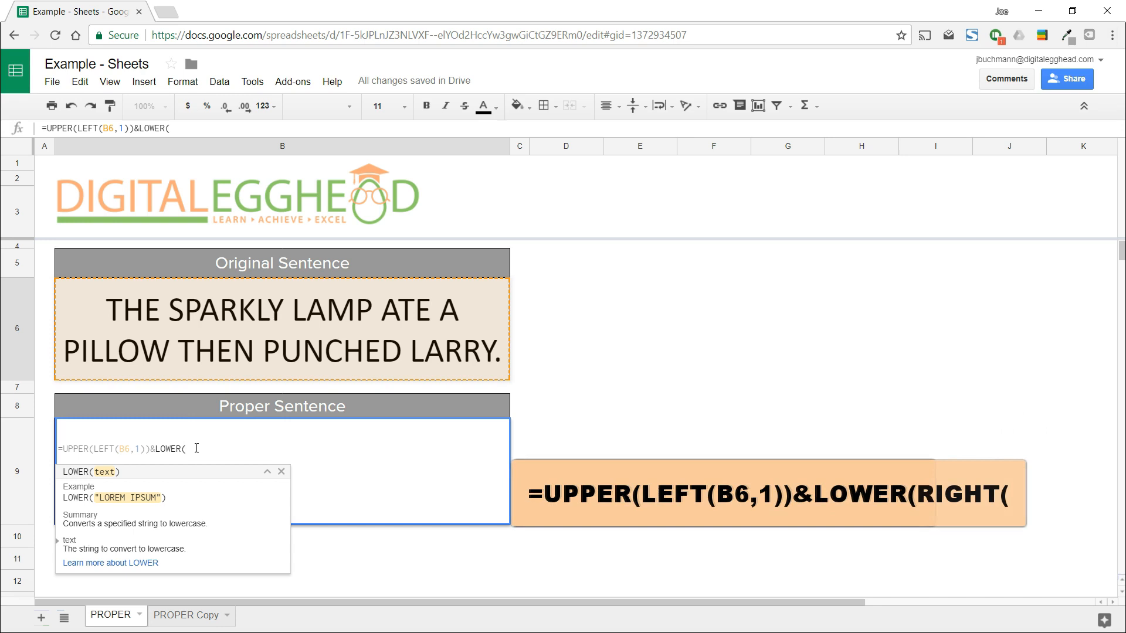
{"action": "type", "text": "RIGHT("}
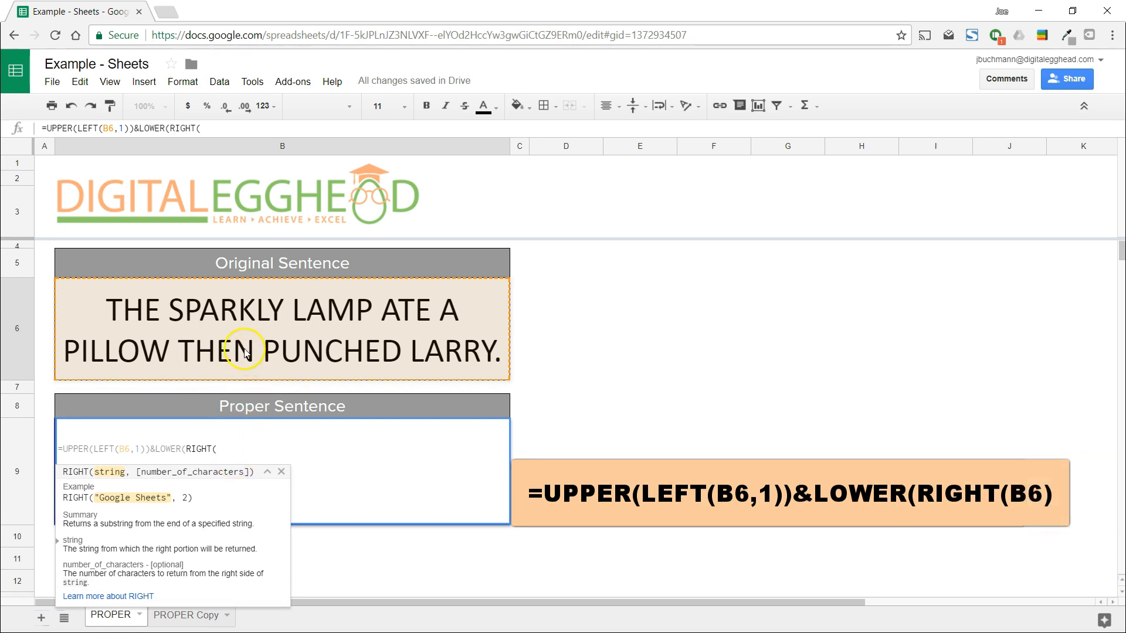
{"action": "type", "text": "B6,"}
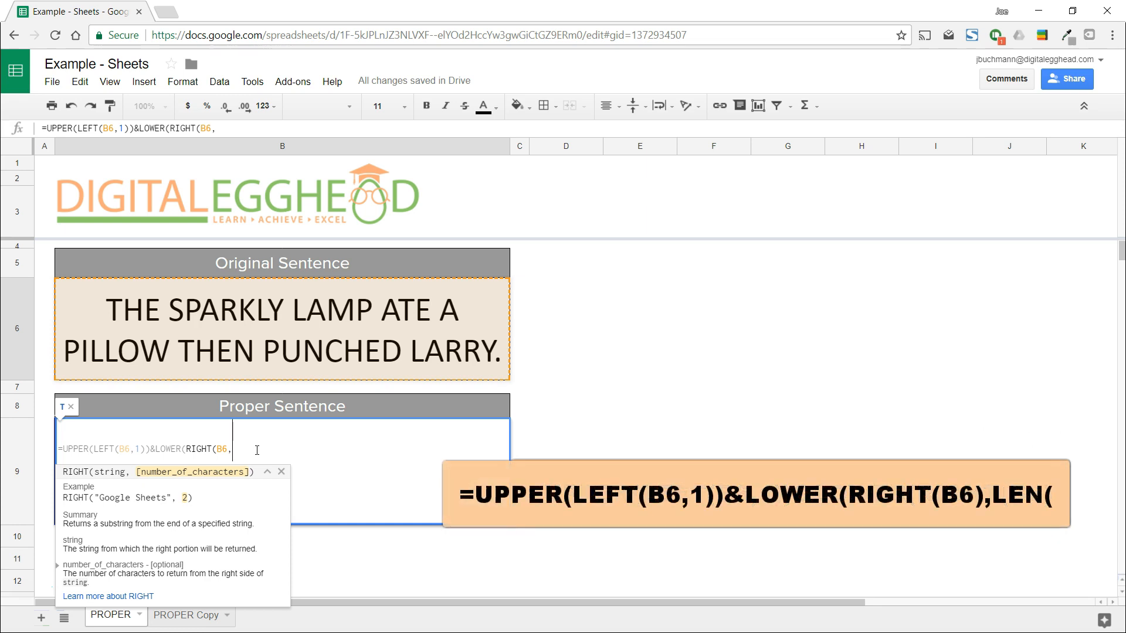
{"action": "type", "text": "LEN("}
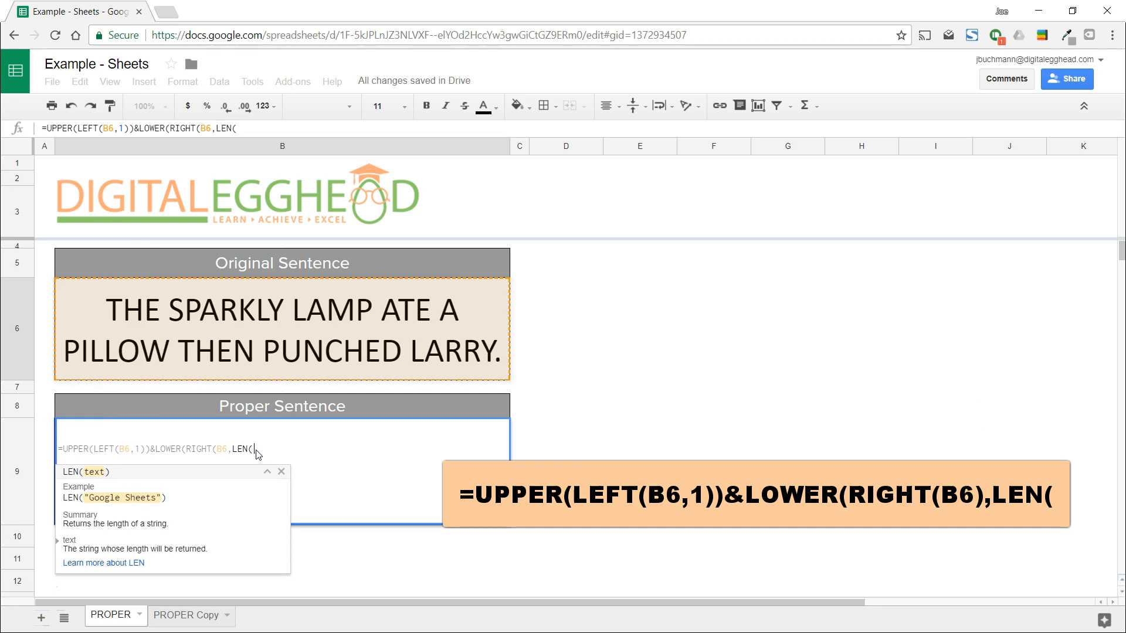
{"action": "type", "text": "B6"}
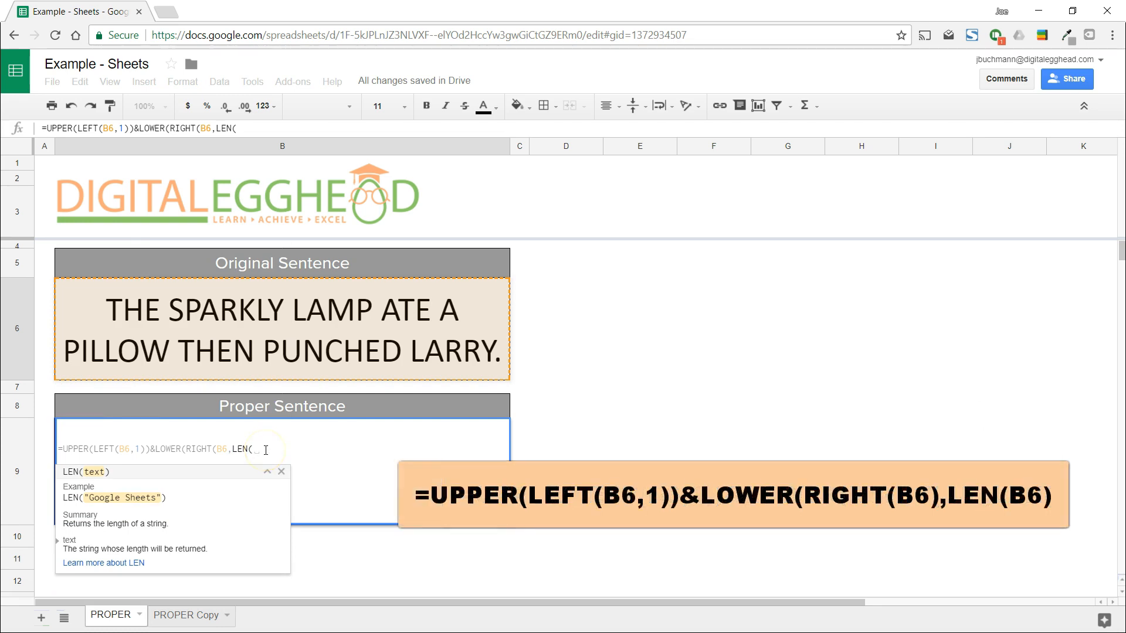
{"action": "type", "text": "B6"}
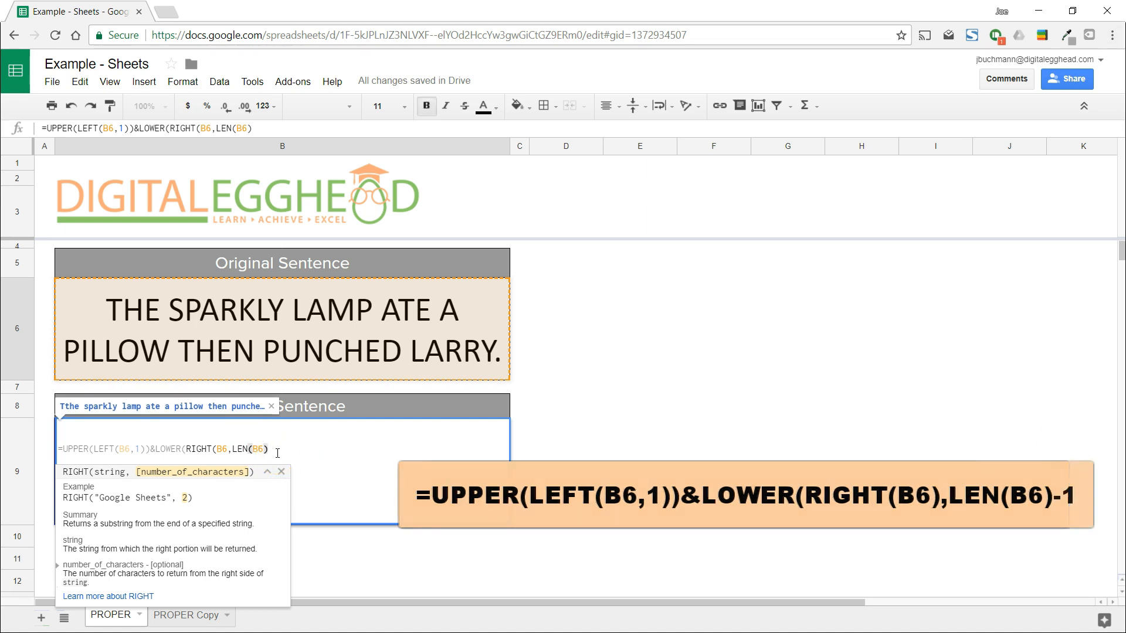
{"action": "type", "text": "-1"}
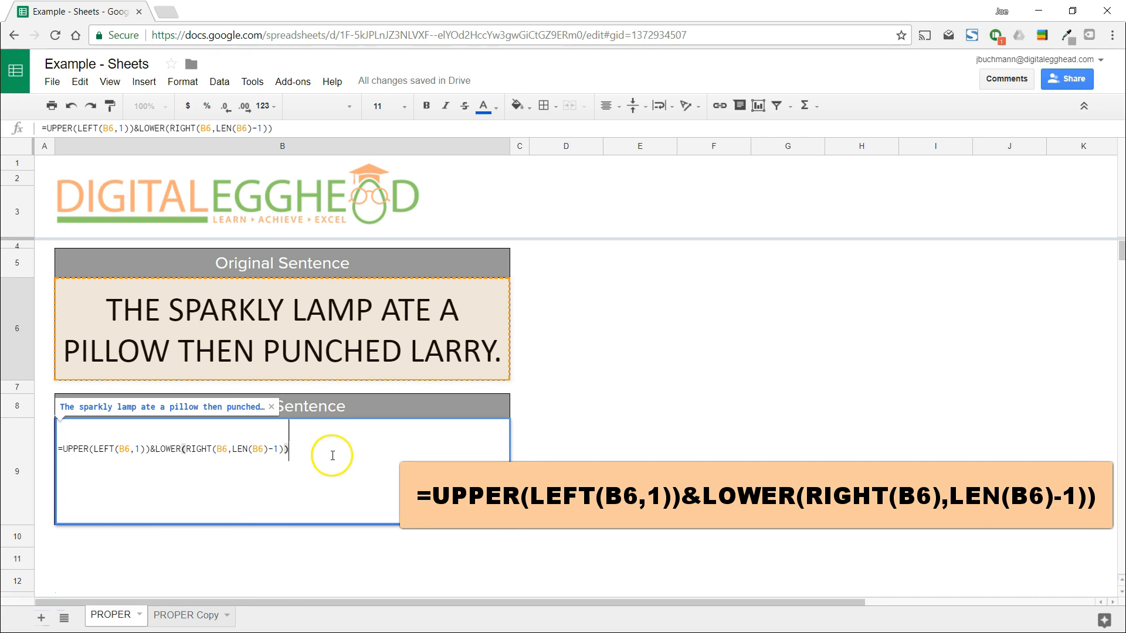
Commit the formula so B9 shows "The sparkly lamp ate a pillow then punched larry."
{"action": "key", "text": "enter"}
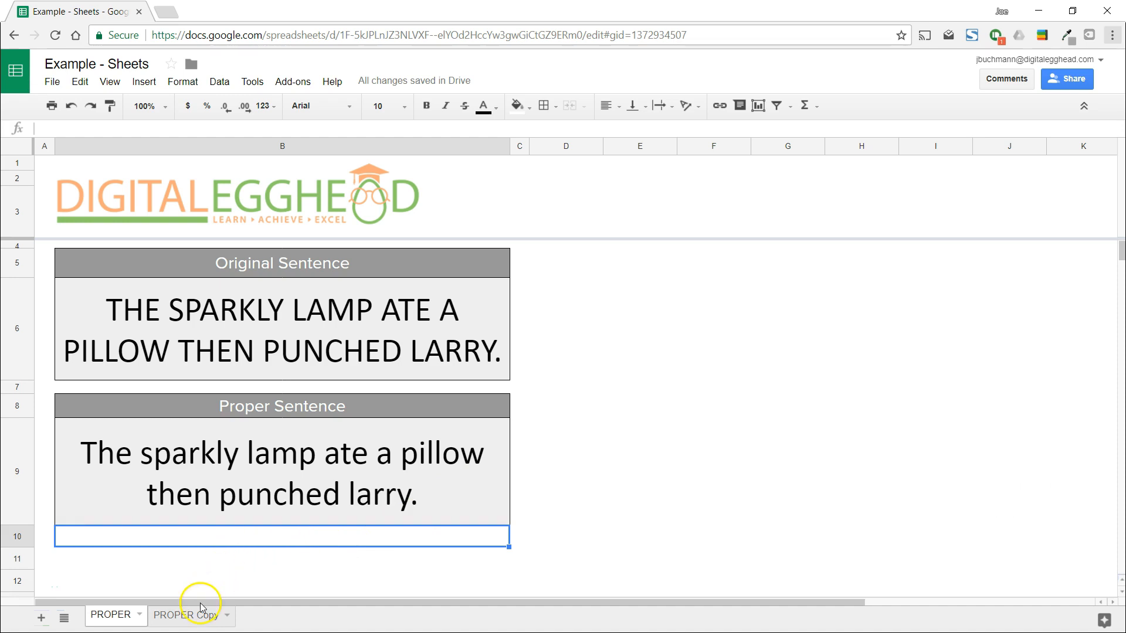
On the PROPER Copy sheet, fill D6's formula down to D8 and inspect D8's formula
{"action": "left_click", "coordinate": [185, 615]}
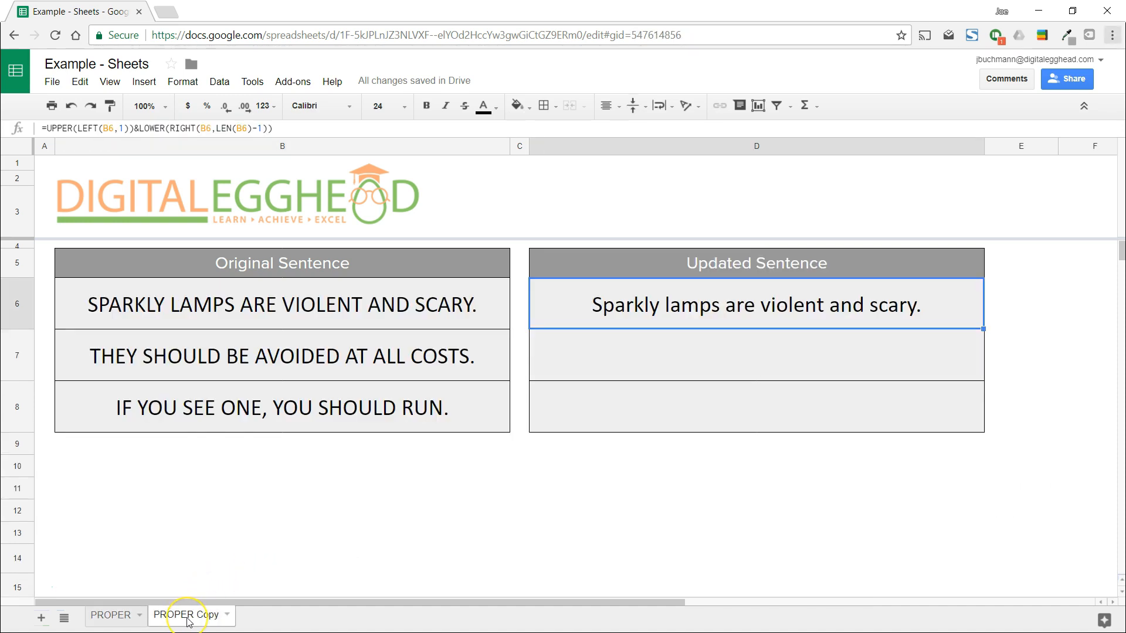
{"action": "mouse_move", "coordinate": [643, 441]}
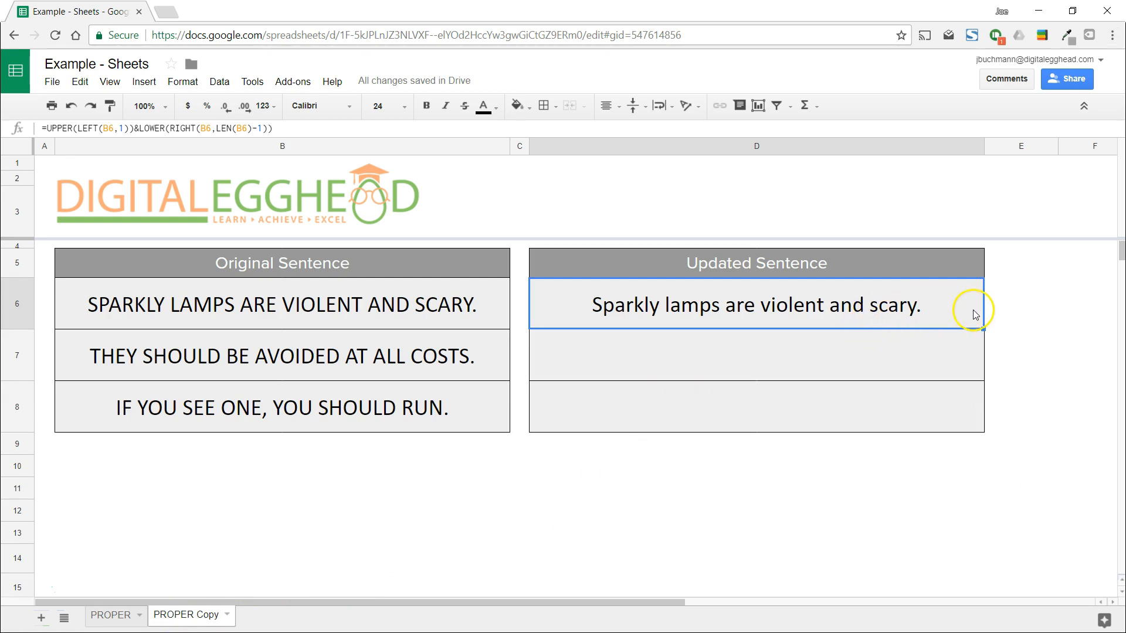
{"action": "mouse_move", "coordinate": [985, 330]}
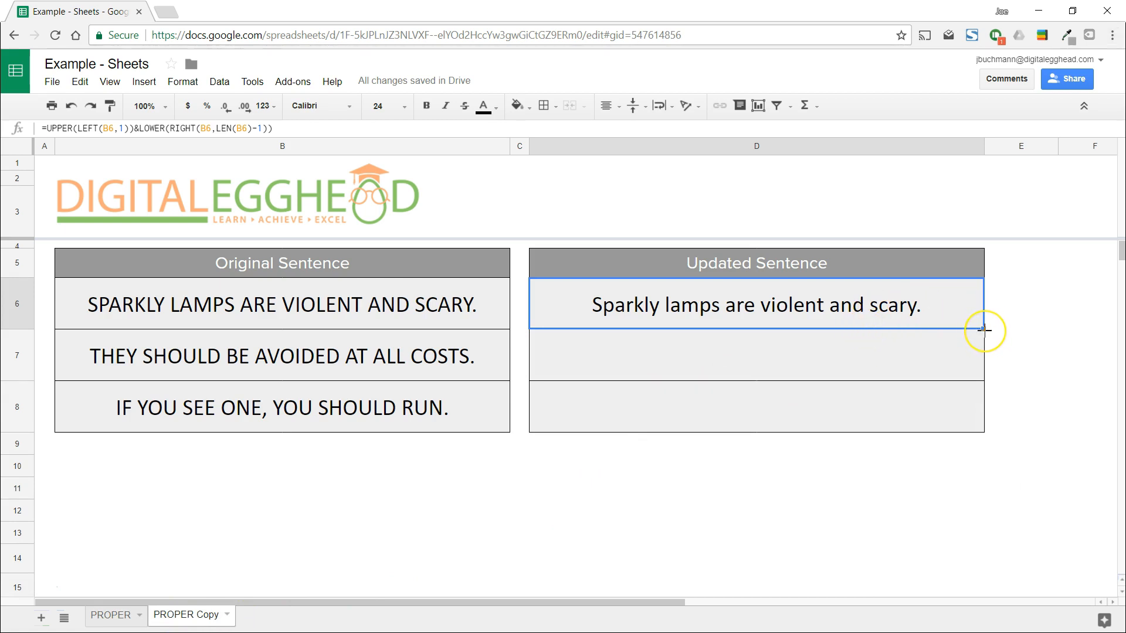
{"action": "left_click_drag", "start_coordinate": [984, 331], "coordinate": [985, 435]}
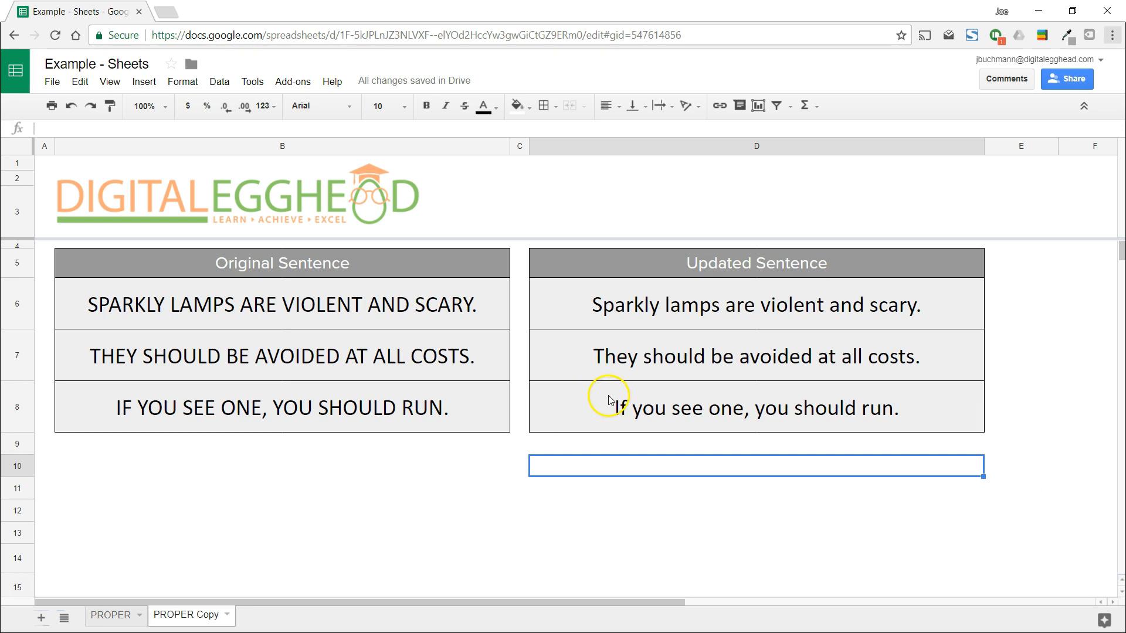
{"action": "left_click", "coordinate": [755, 407]}
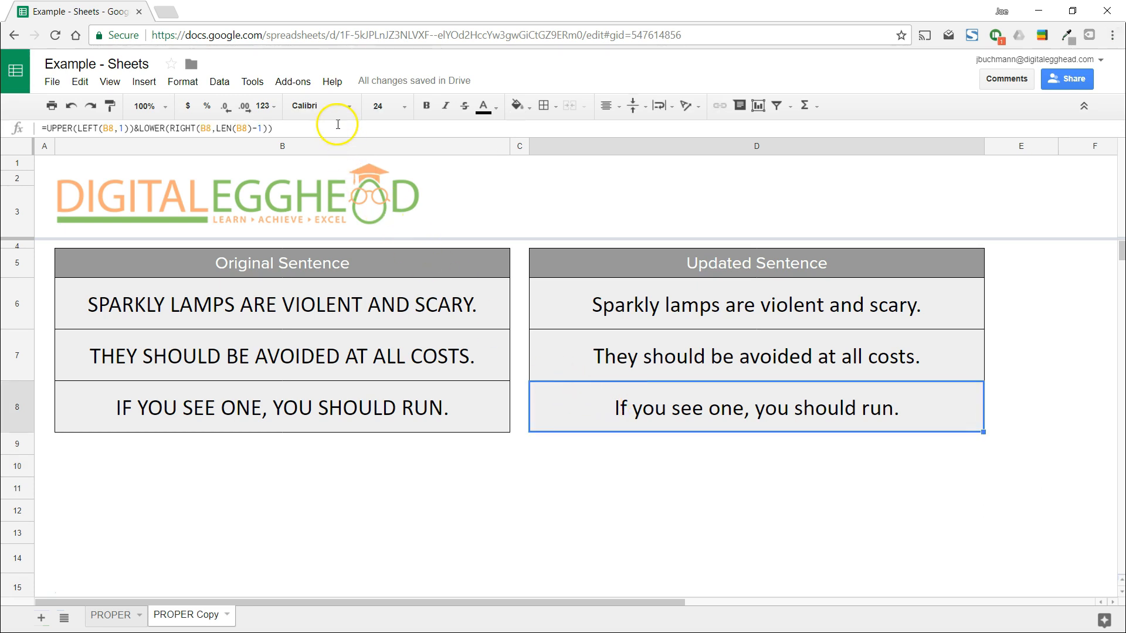
{"action": "double_click", "coordinate": [755, 407]}
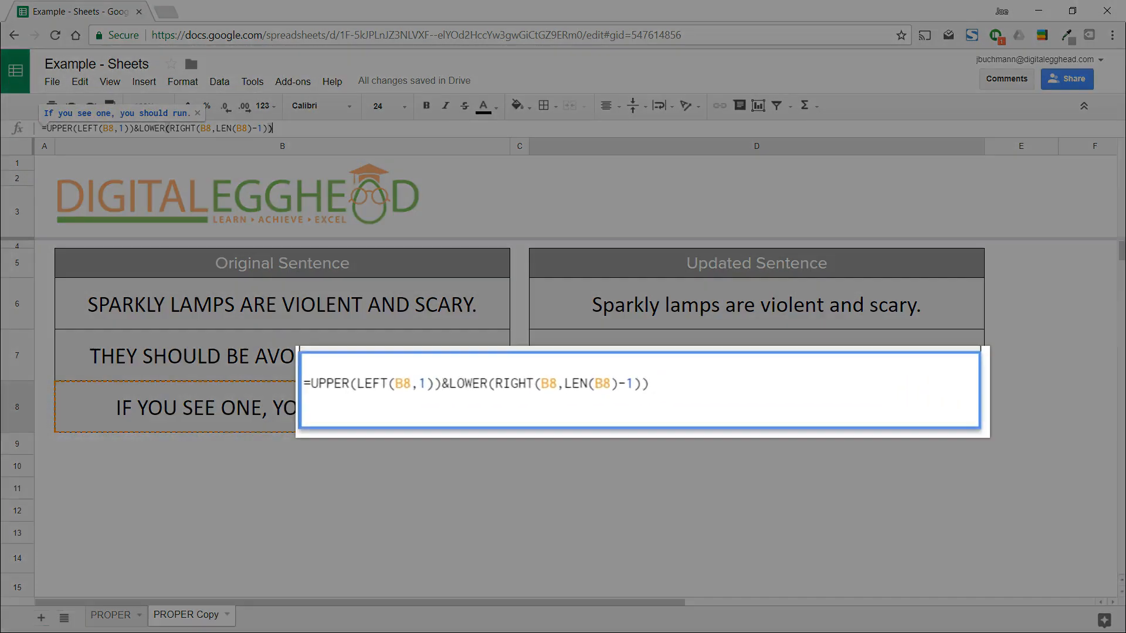